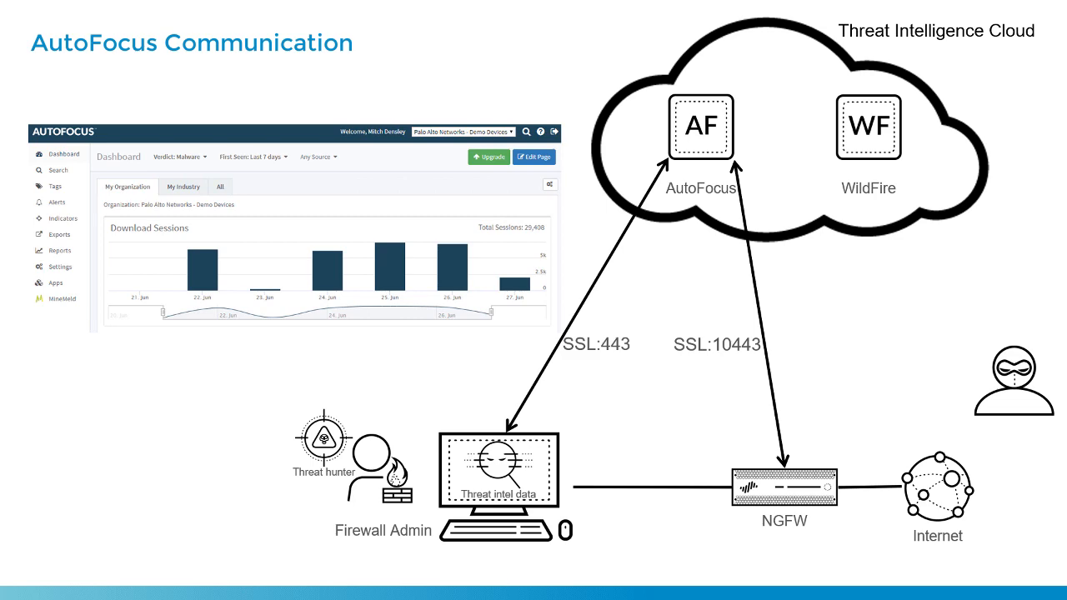
# Step: Advance the slideshow to the Add AutoFocus License slide
pyautogui.press('Right')
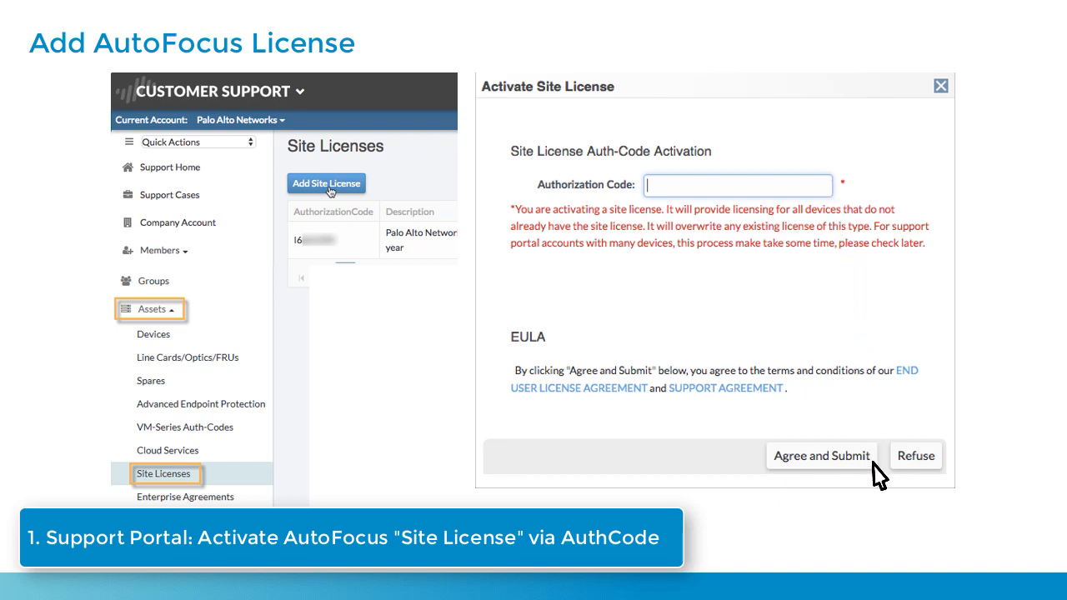
# Step: Advance through the Enable AutoFocus on the Firewall slide to the Service Route slide
pyautogui.click(821, 455)
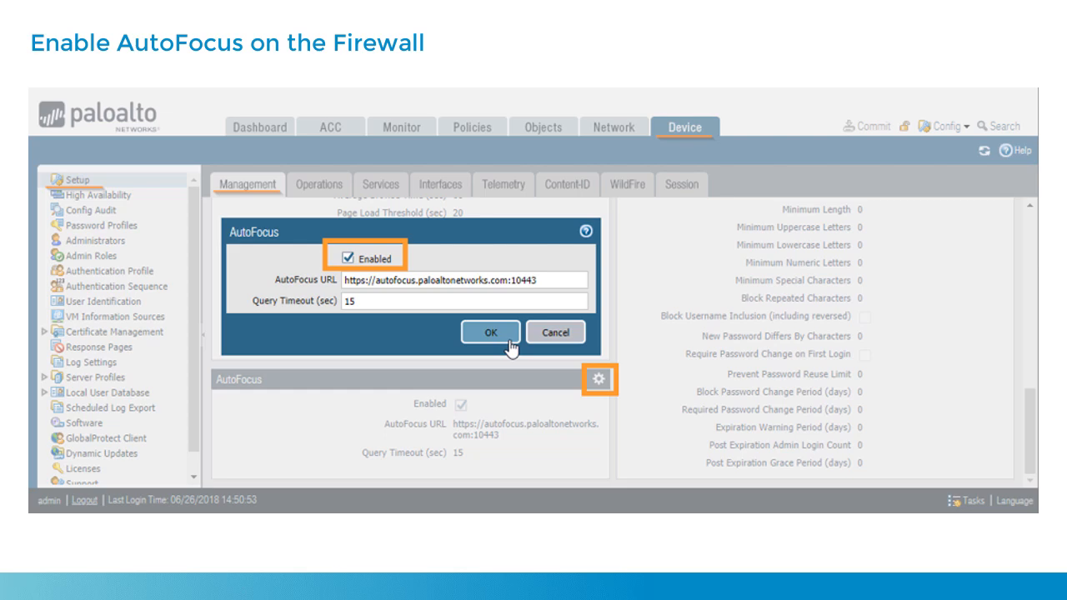
pyautogui.press('Right')
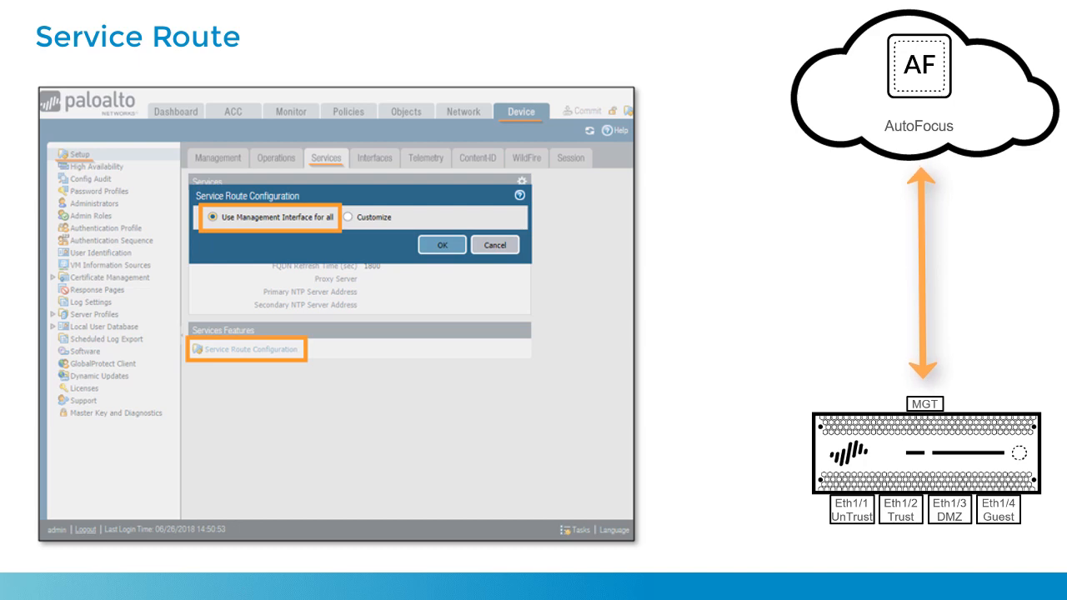
# Step: Move past the Service Route slide to the live firewall traffic log view
pyautogui.click(356, 219)
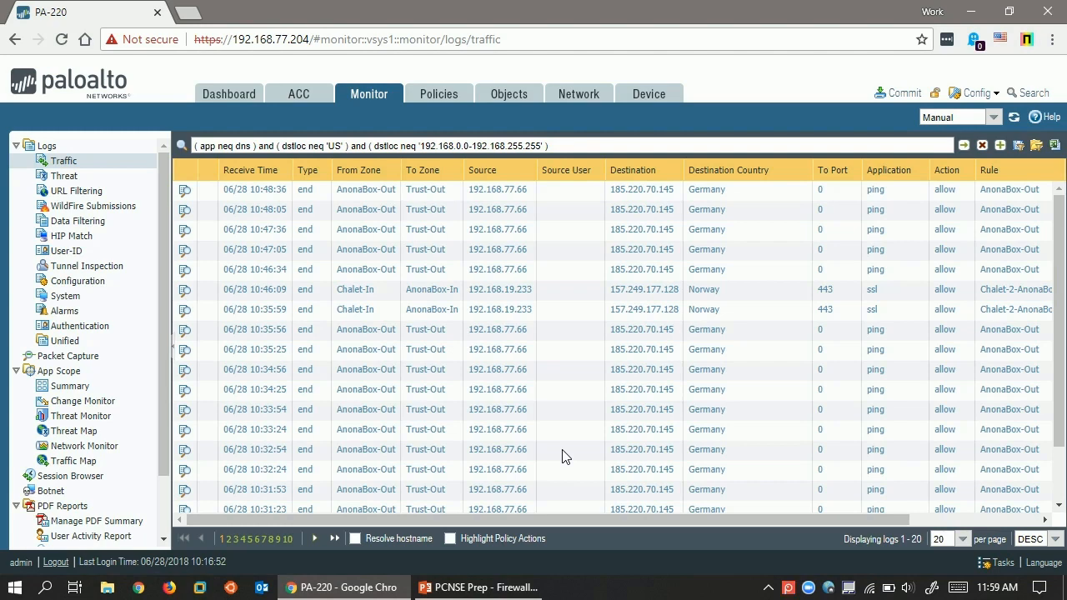
pyautogui.moveTo(587, 350)
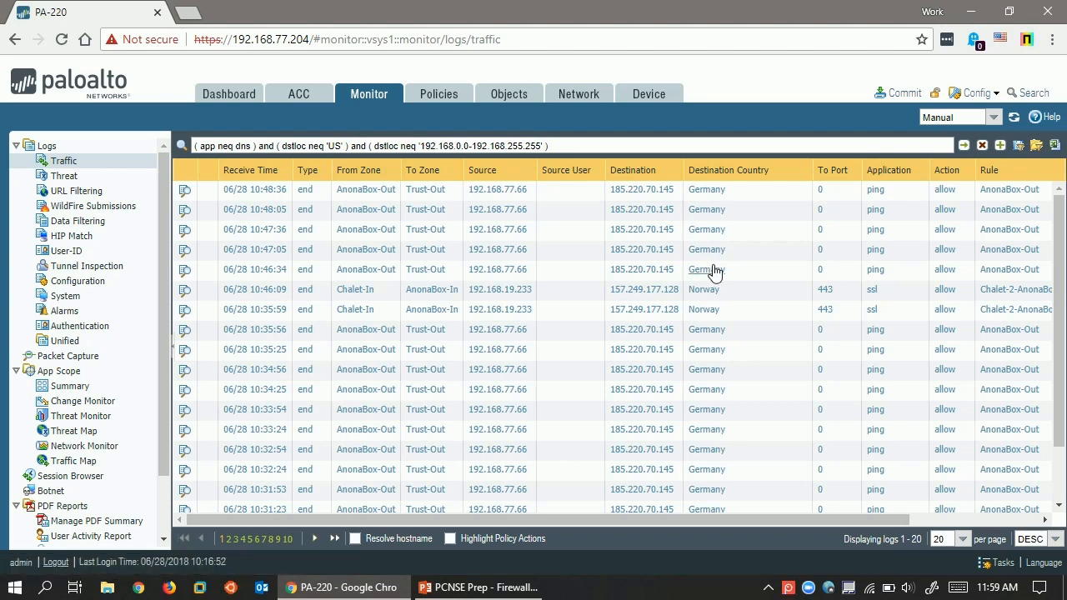
pyautogui.moveTo(757, 307)
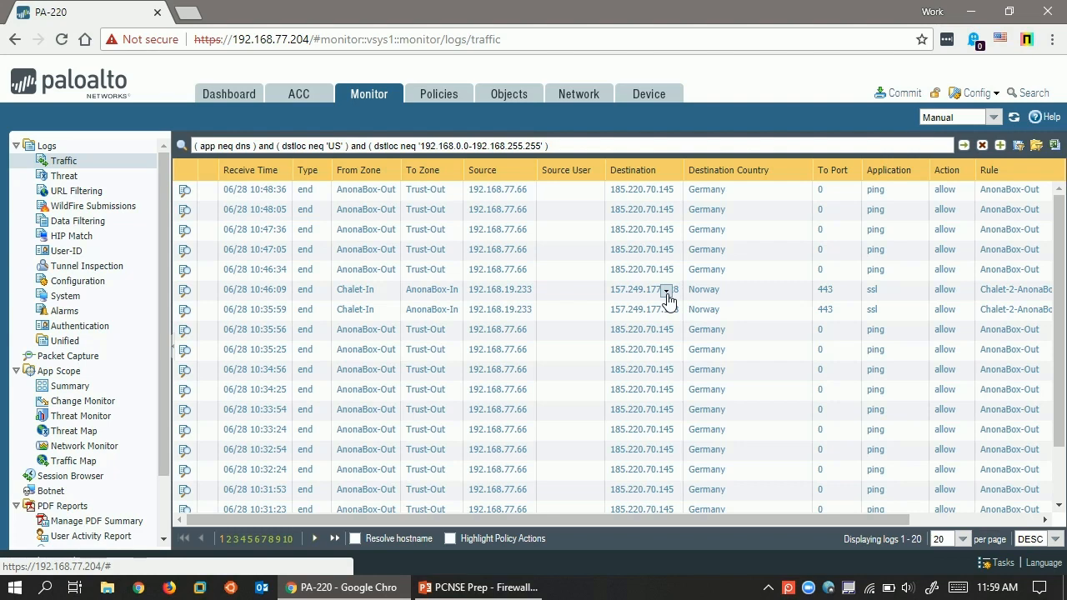
pyautogui.moveTo(668, 295)
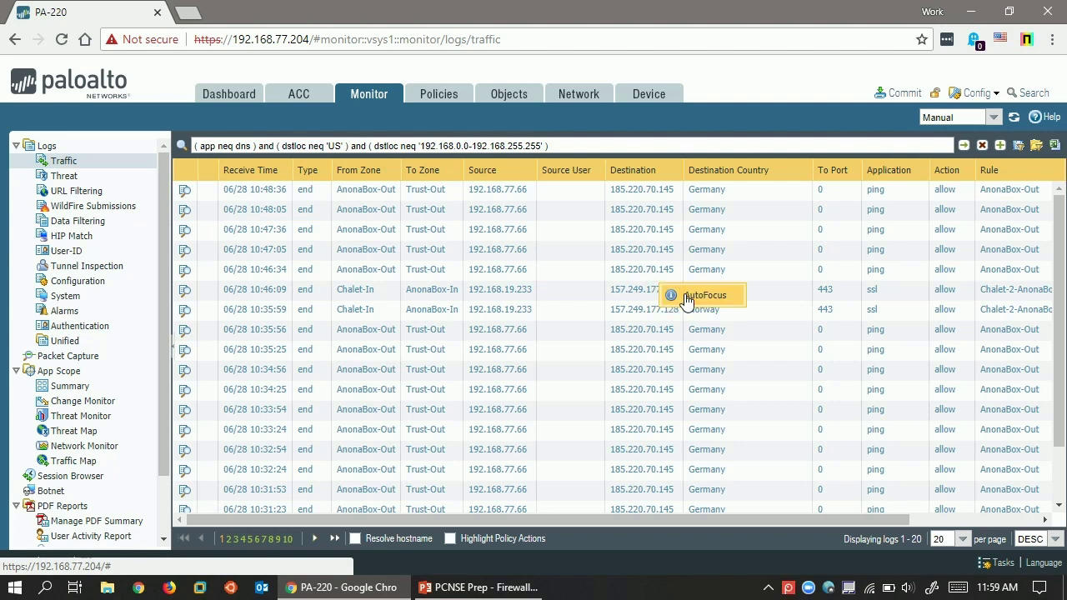
# Step: Open the AutoFocus summary for 157.249.177.128, then search it in the AutoFocus portal
pyautogui.click(704, 295)
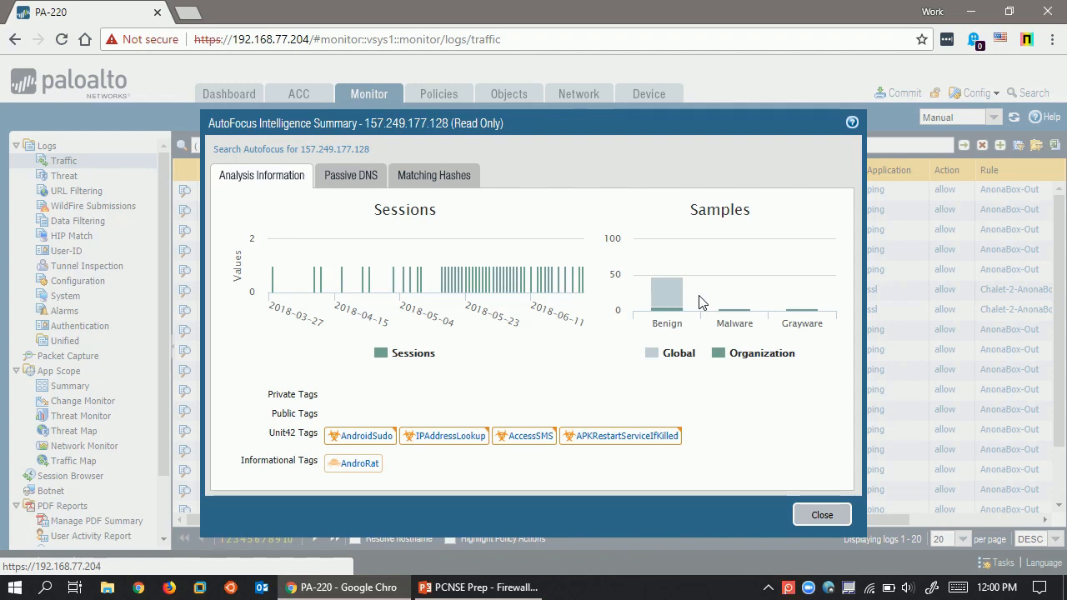
pyautogui.moveTo(487, 289)
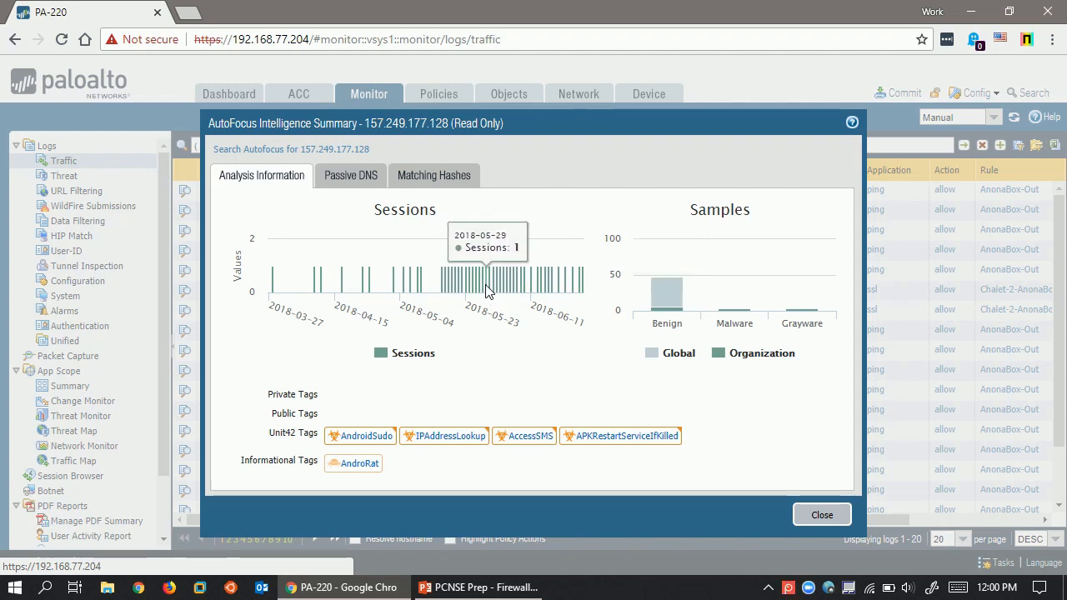
pyautogui.moveTo(668, 300)
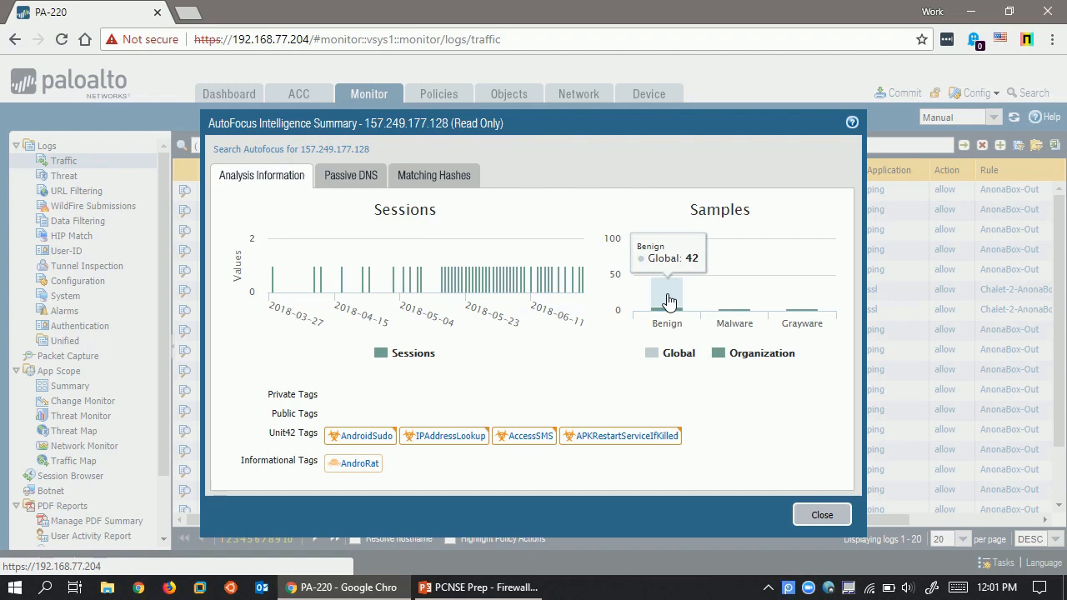
pyautogui.moveTo(719, 353)
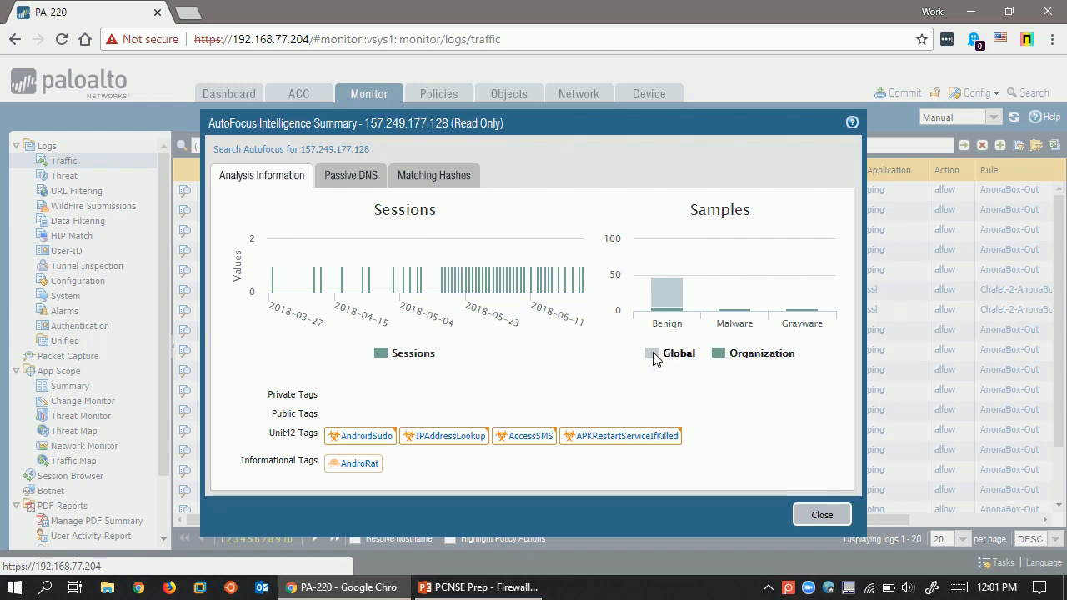
pyautogui.moveTo(653, 354)
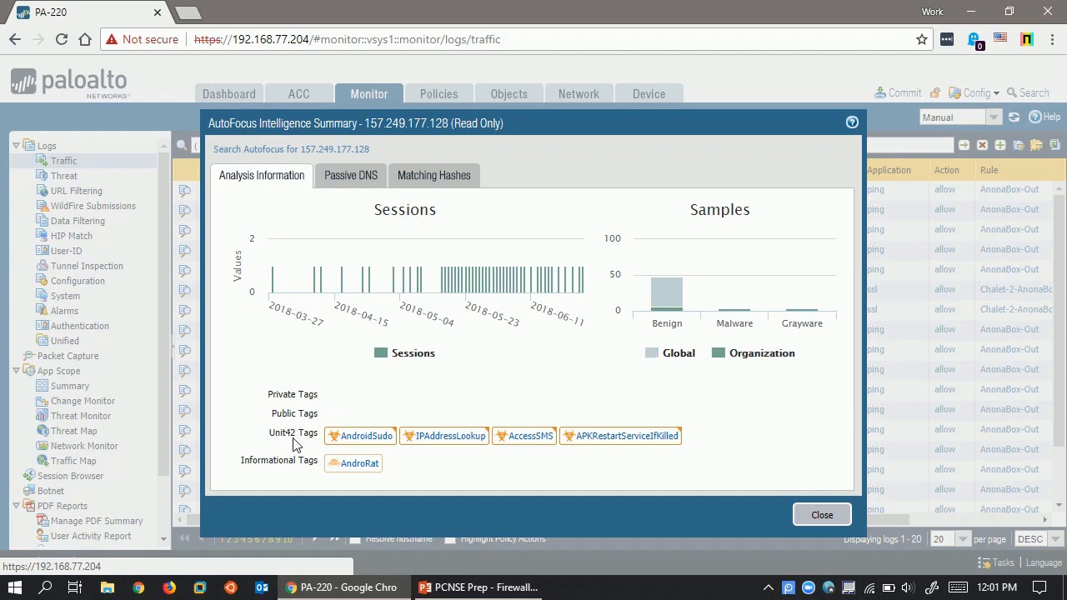
pyautogui.moveTo(291, 449)
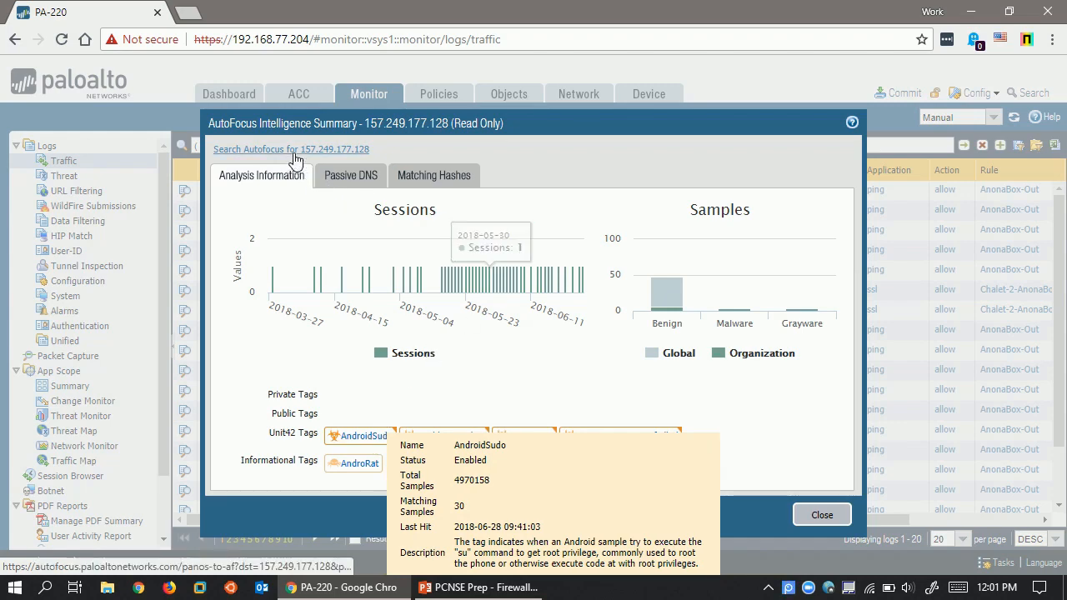
pyautogui.click(291, 149)
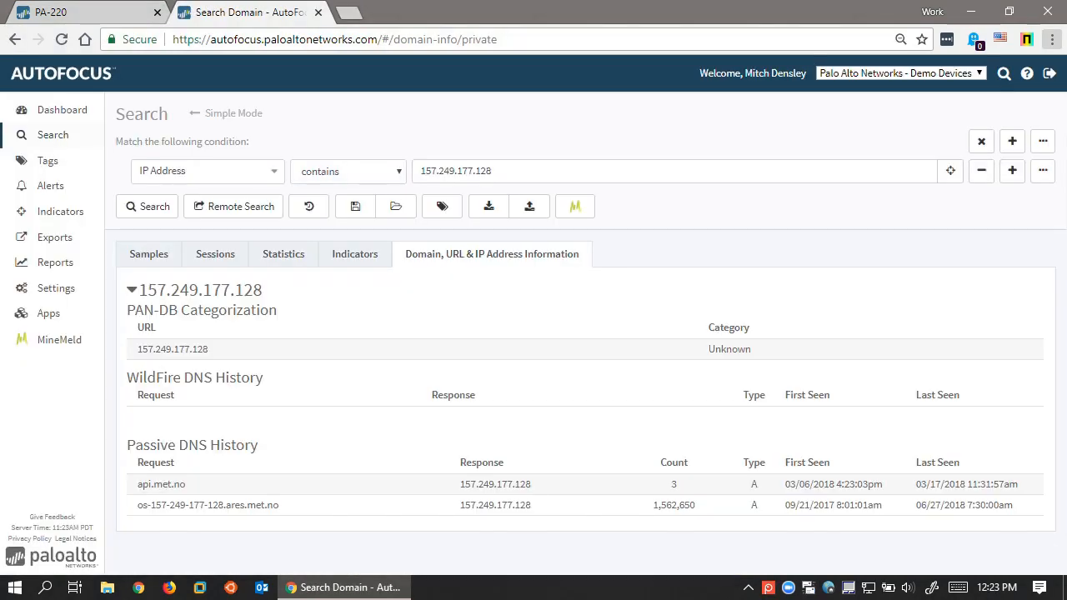